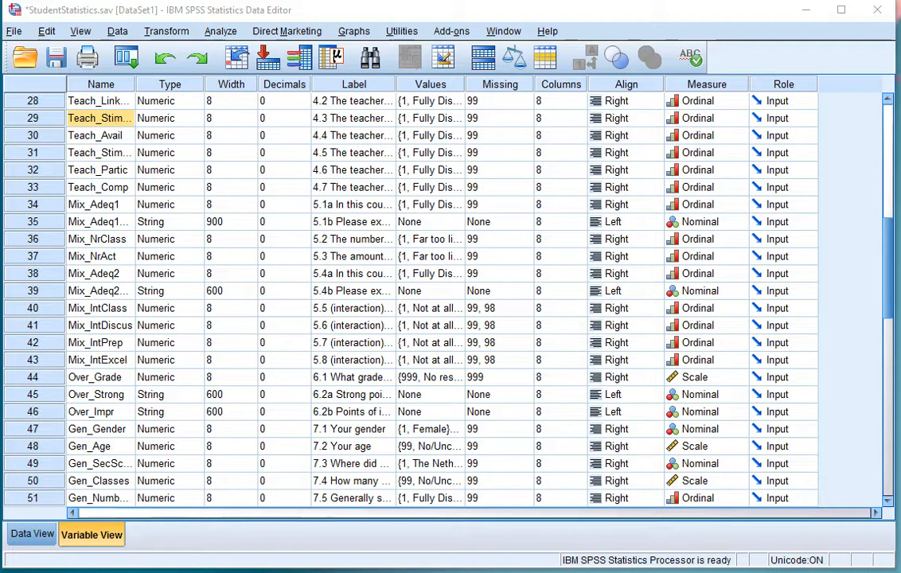
mouse_move(235, 61)
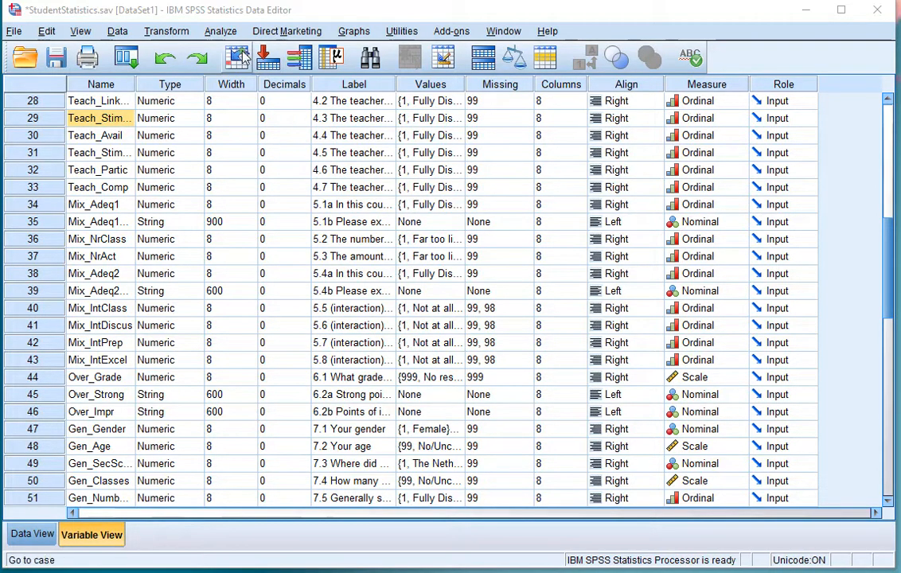
- Browse the Analyze menu's Compare Means procedures with Means highlighted
left_click(219, 31)
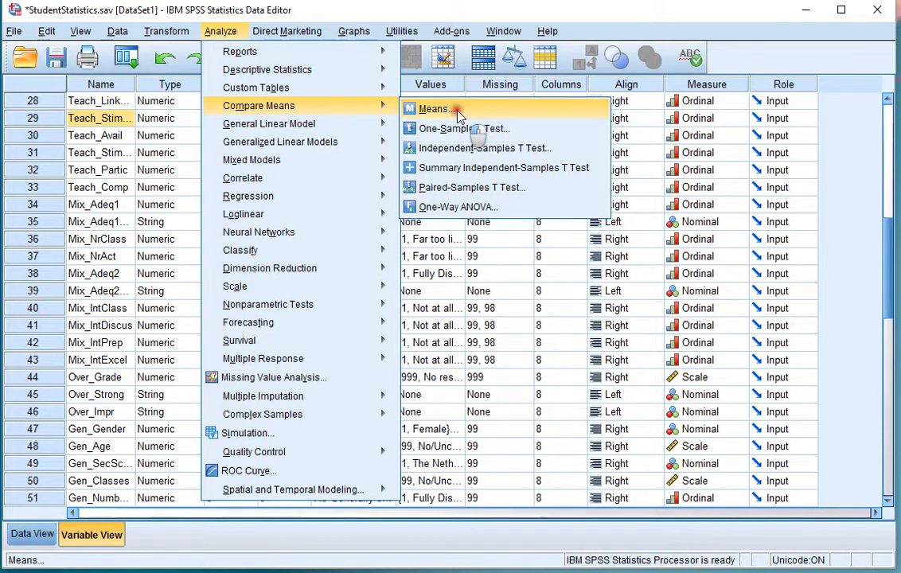
- Start a Means analysis with Location of the student in the Independent List
left_click(436, 108)
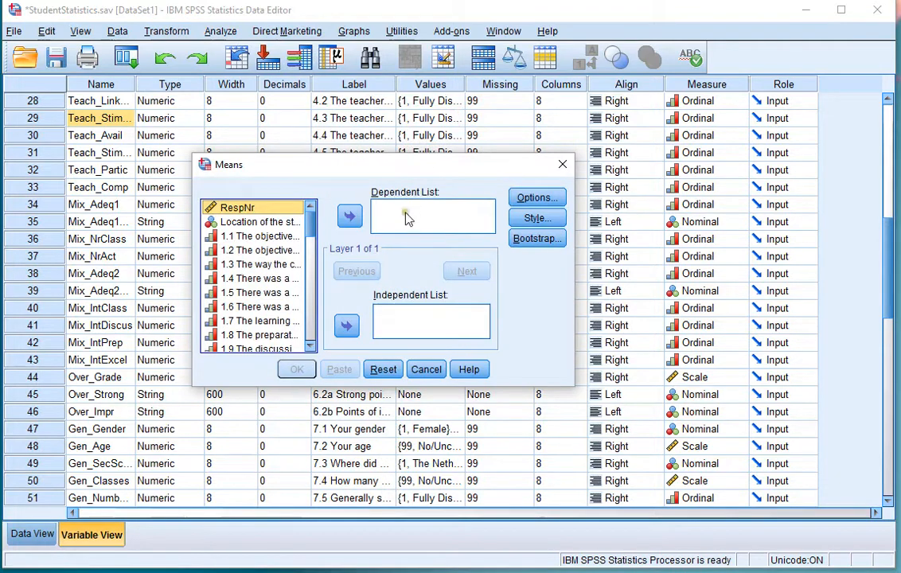
left_click(255, 221)
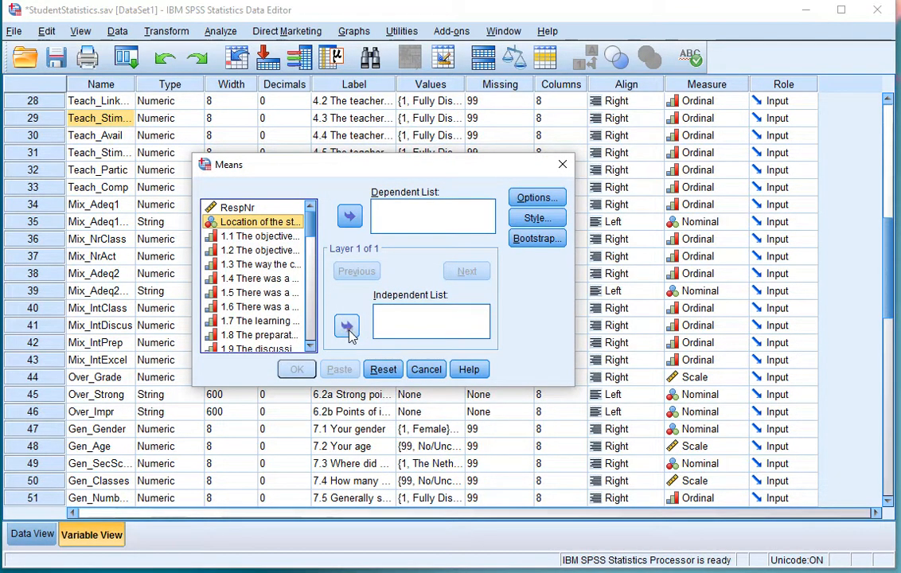
left_click(347, 326)
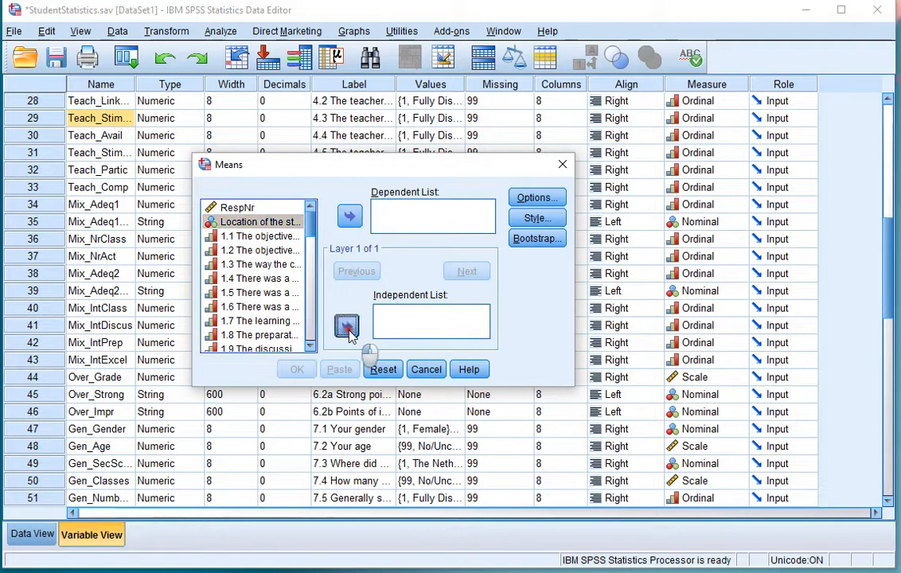
left_click(347, 325)
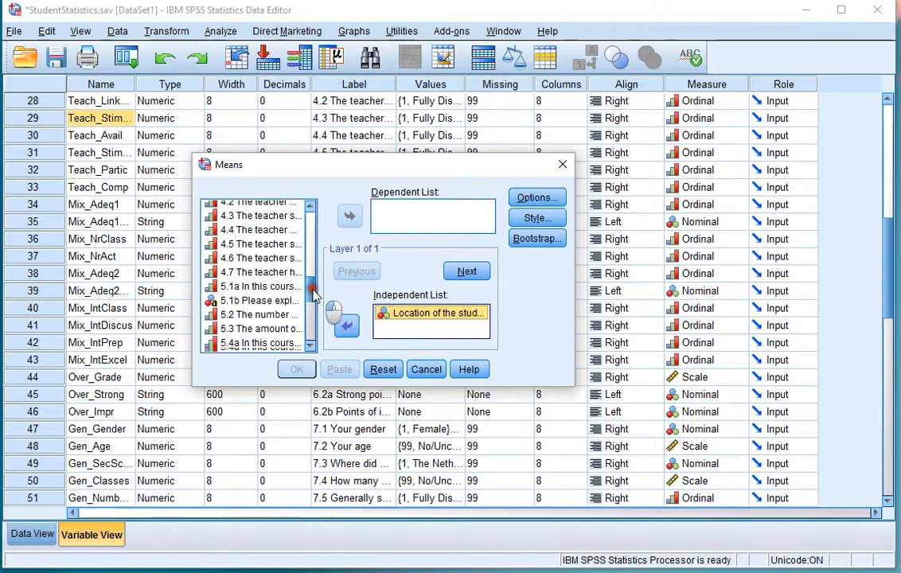
- Add the 6.1 expected course grade question to the Dependent List
scroll("down", 3)
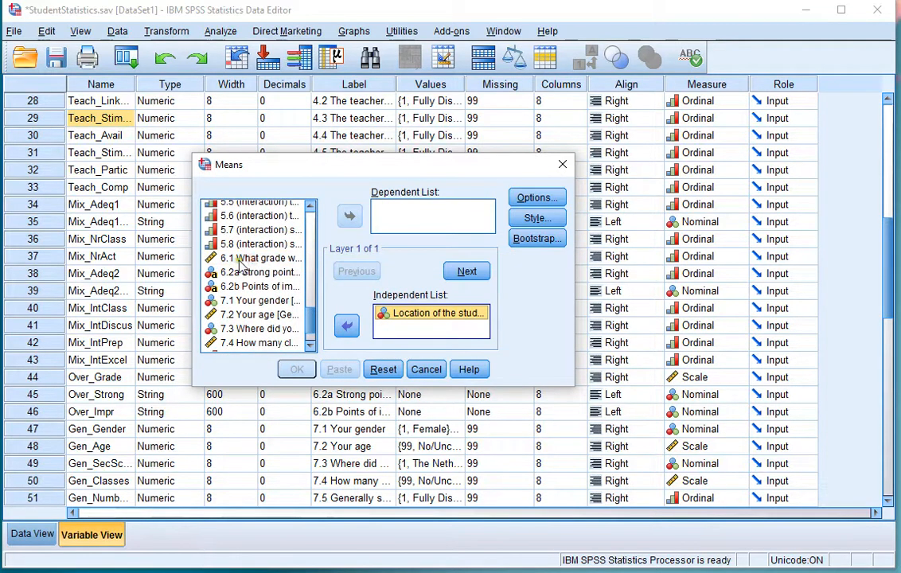
left_click(255, 258)
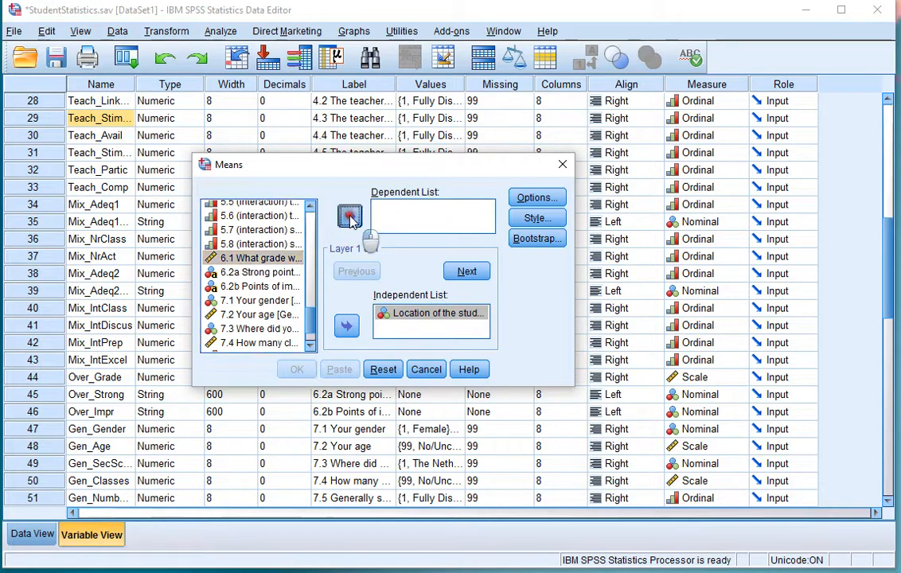
left_click(347, 217)
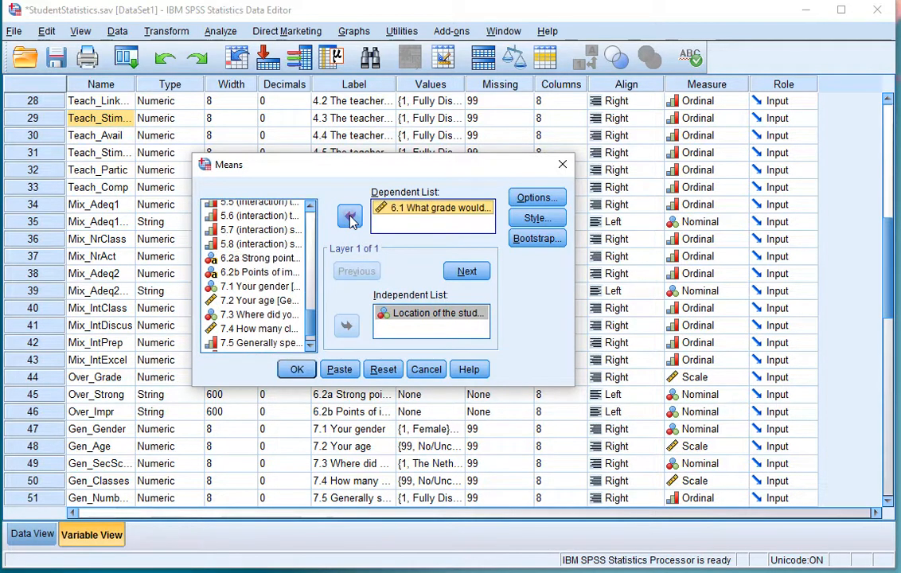
left_click(538, 197)
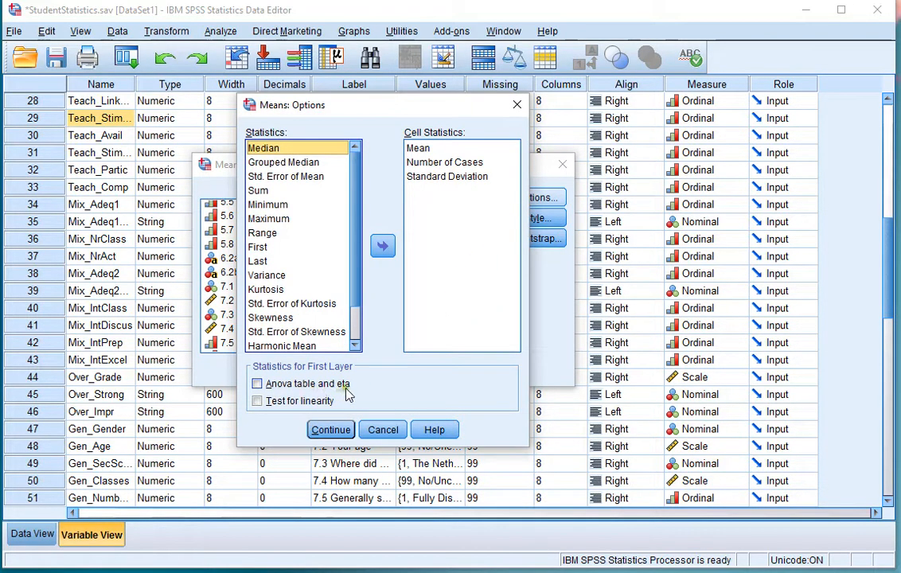
- Request the ANOVA table and eta in Options and run Means, giving F = 8.043, p = .001, eta squared .263
left_click(256, 384)
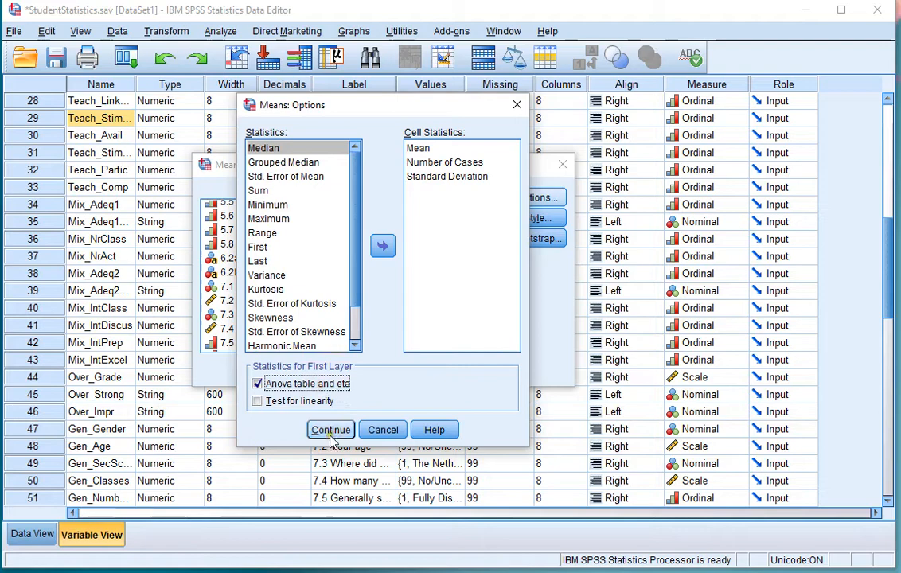
left_click(331, 430)
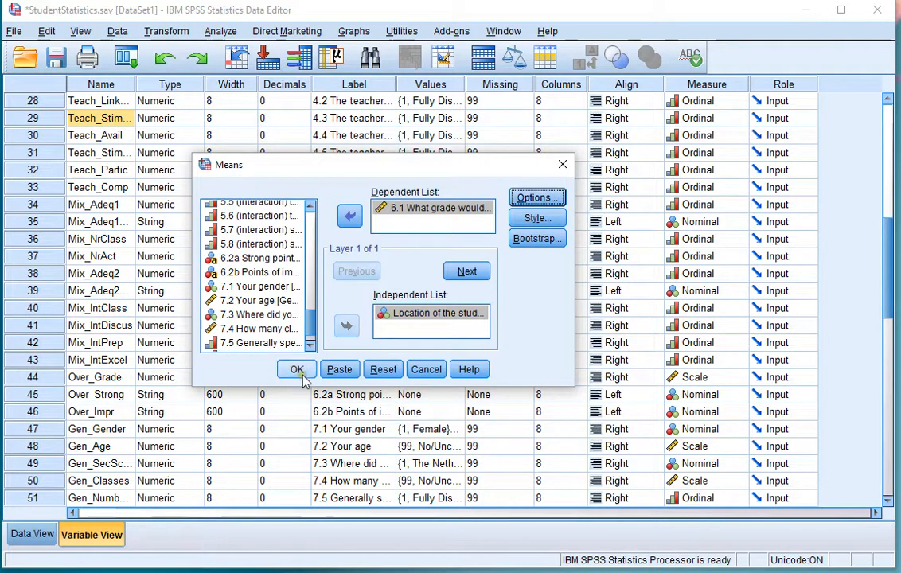
left_click(296, 369)
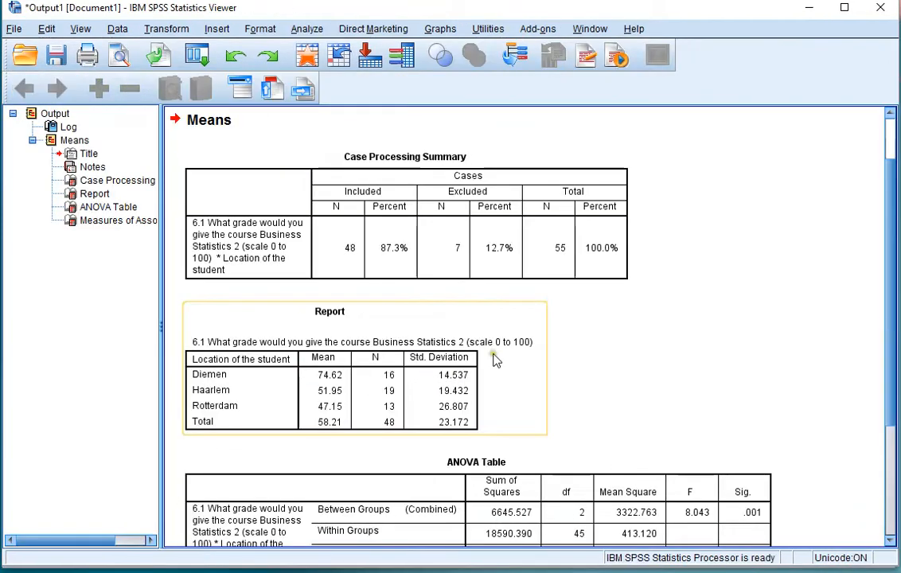
scroll("down", 3)
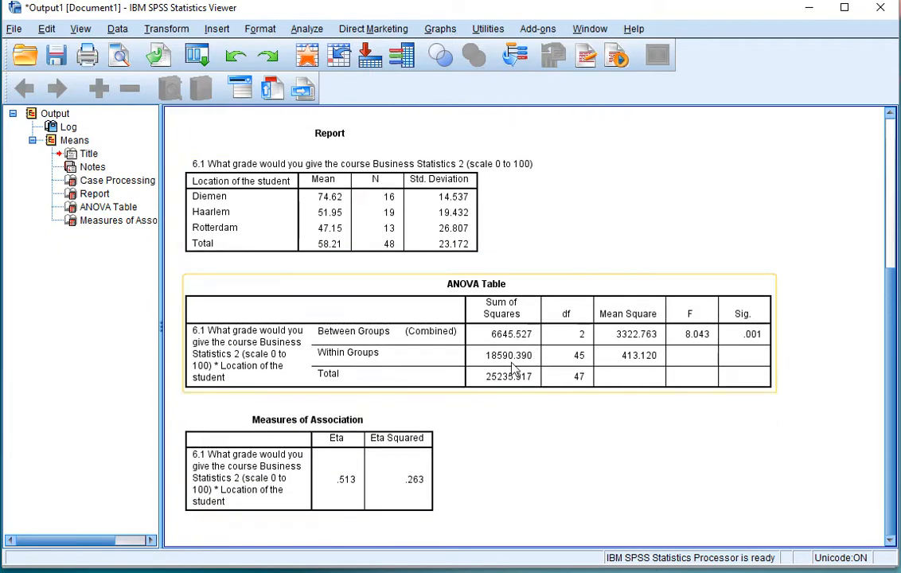